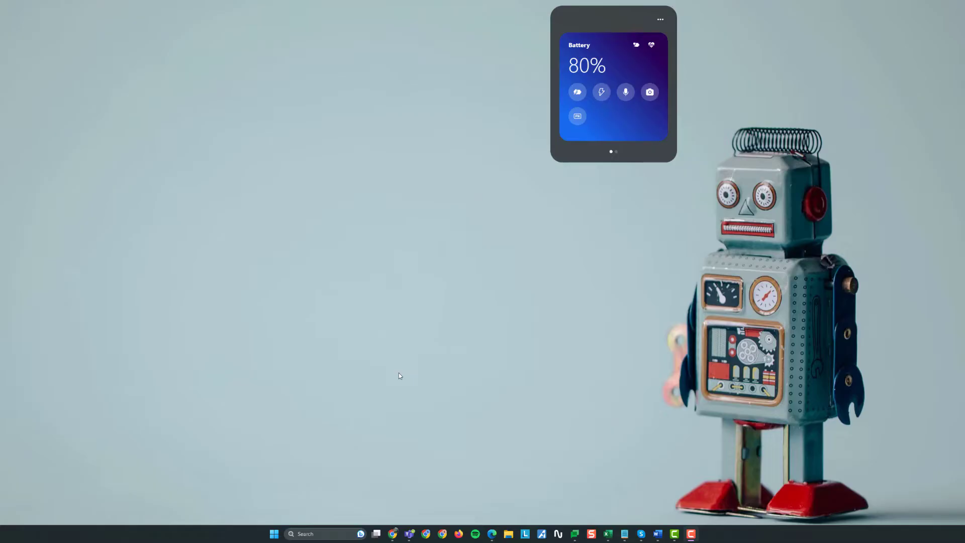
mouse_move(328, 491)
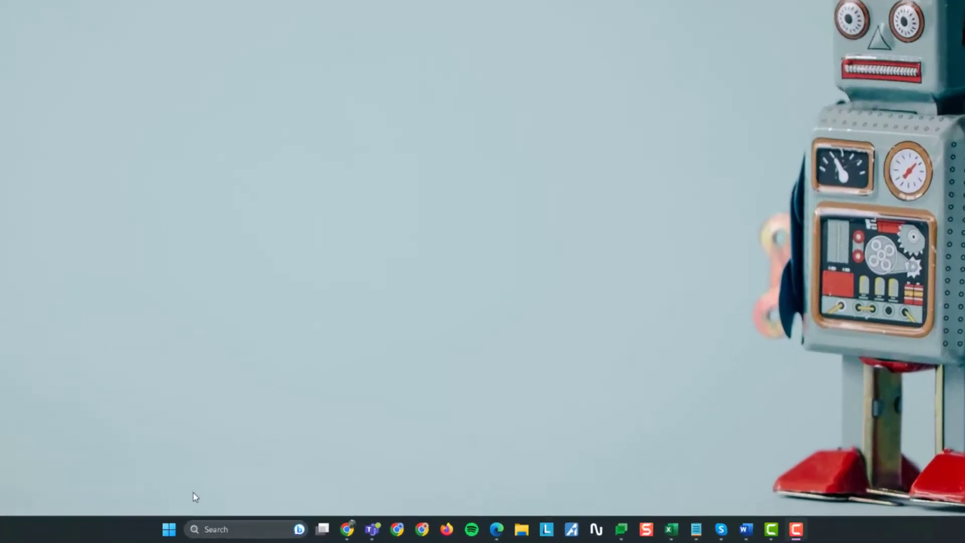
Step: Search 'settings' from the Start menu to launch the Windows Settings app
click(170, 529)
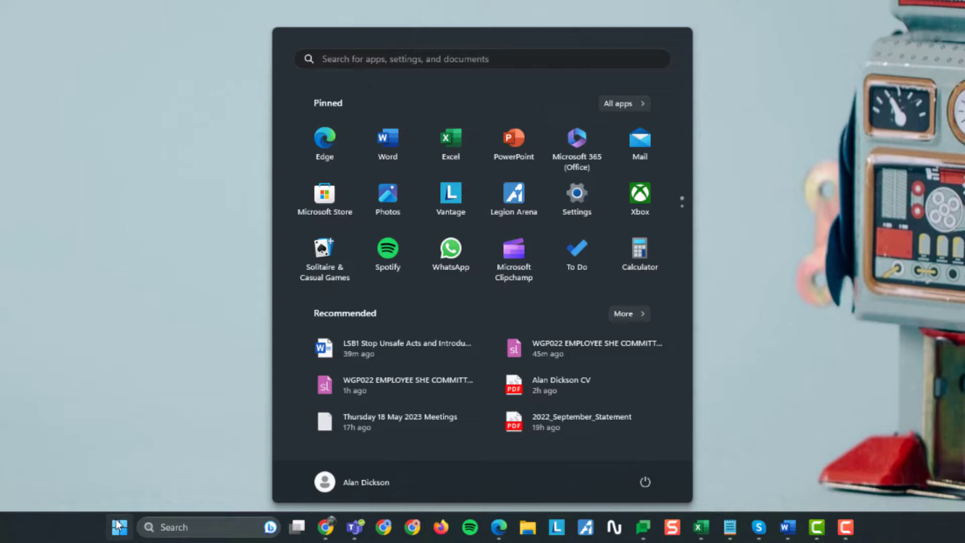
text(settings)
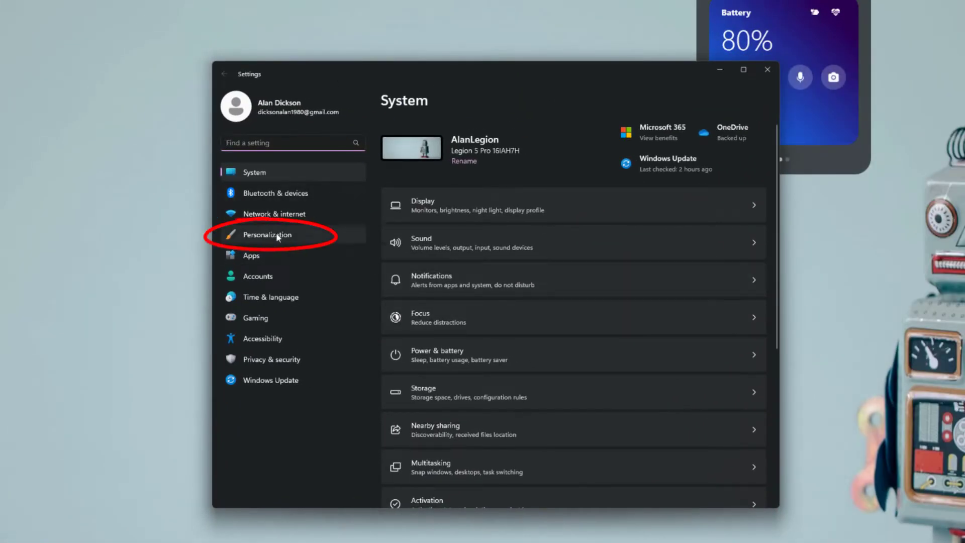
Step: Check the Personalization > Colors mode options, keeping Windows on Dark, and close Settings
click(267, 235)
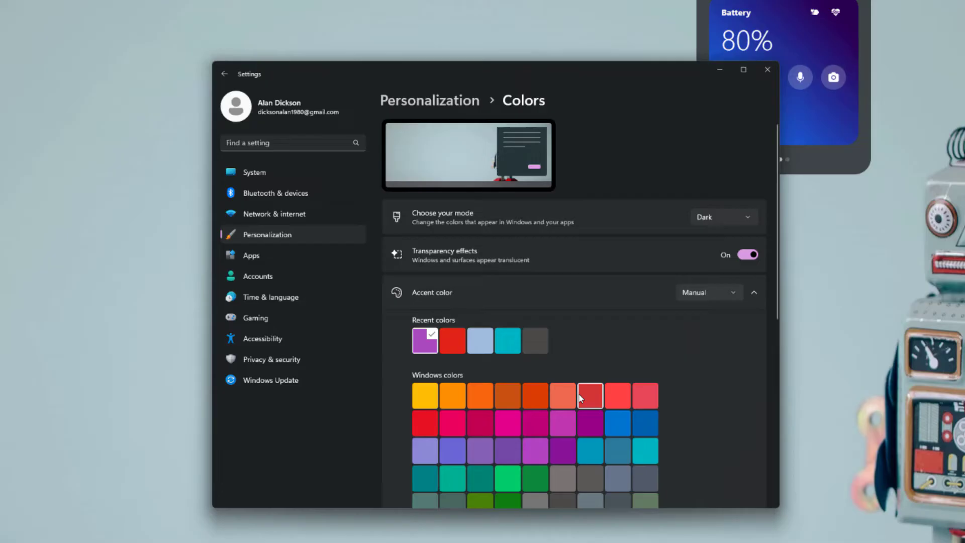
mouse_move(655, 280)
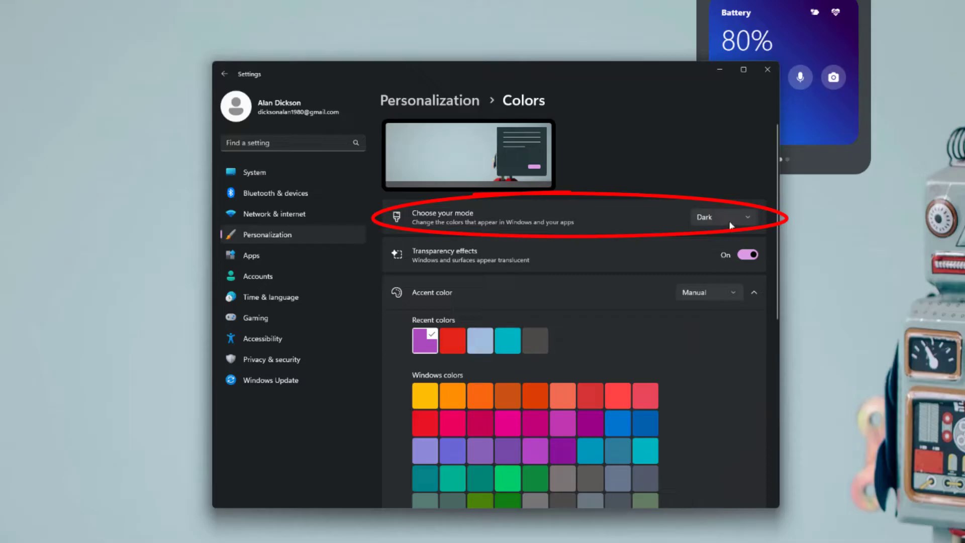
click(723, 218)
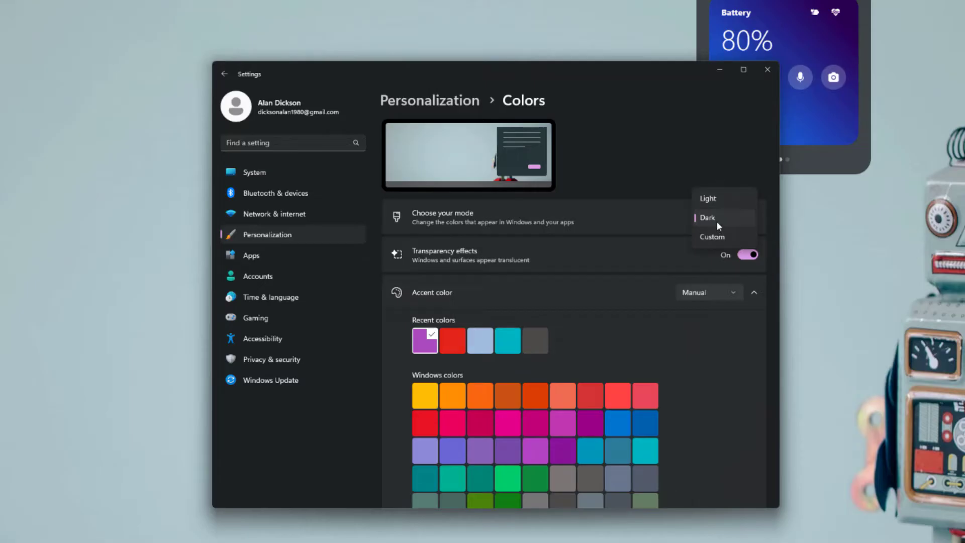
mouse_move(726, 203)
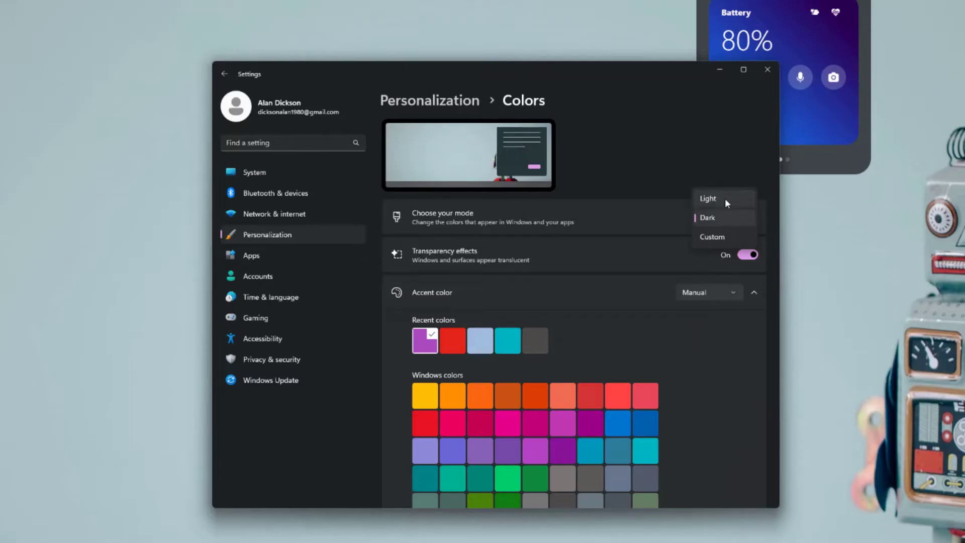
click(707, 218)
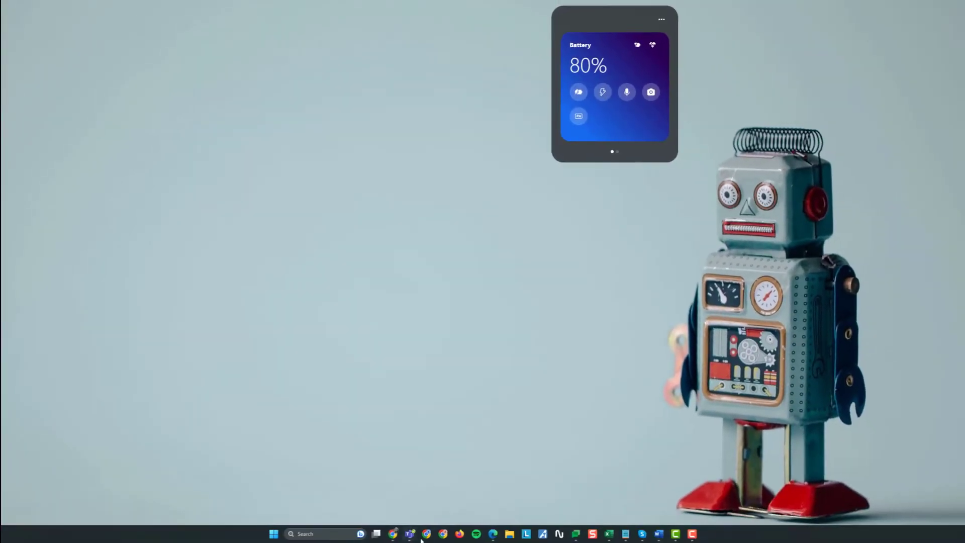
mouse_move(410, 534)
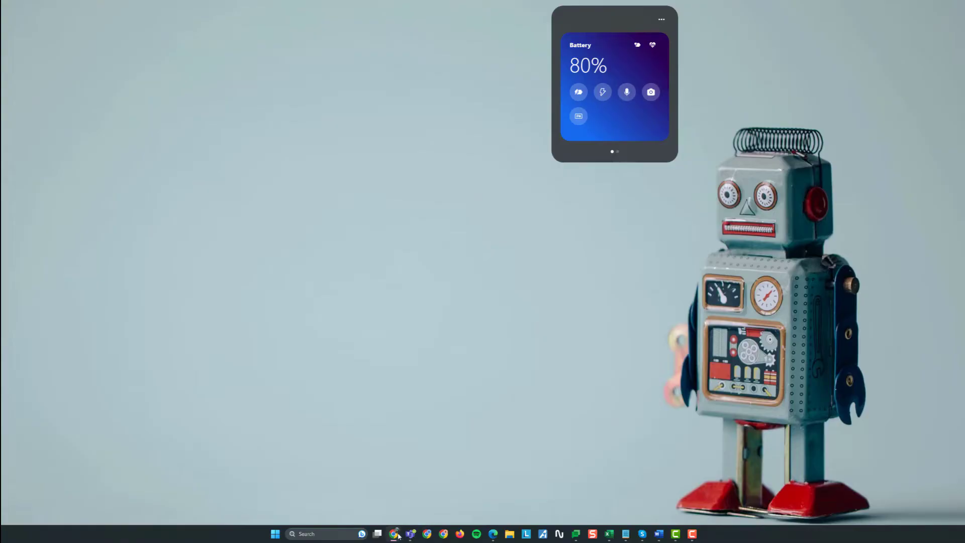
mouse_move(404, 480)
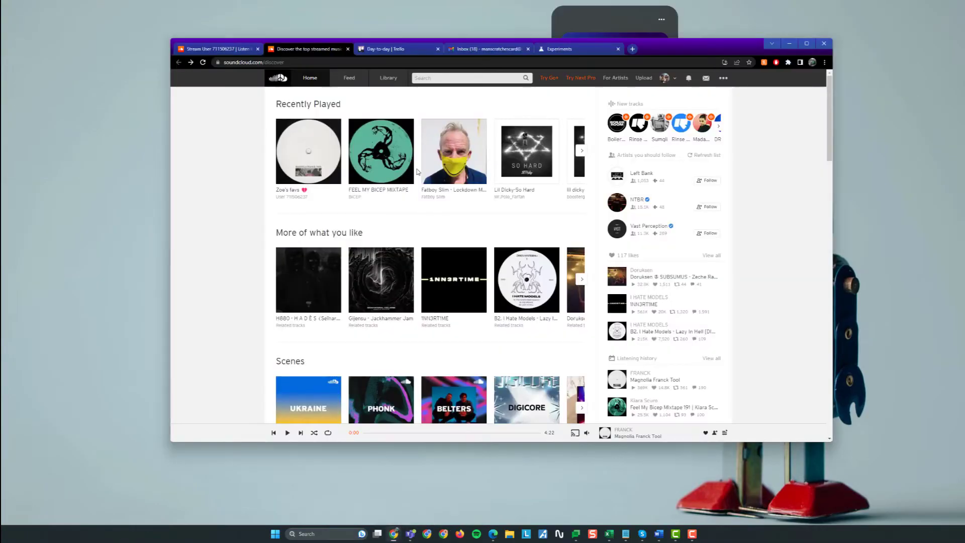
Step: Close the Experiments flags tab after visiting Trello, then open a new tab
click(397, 49)
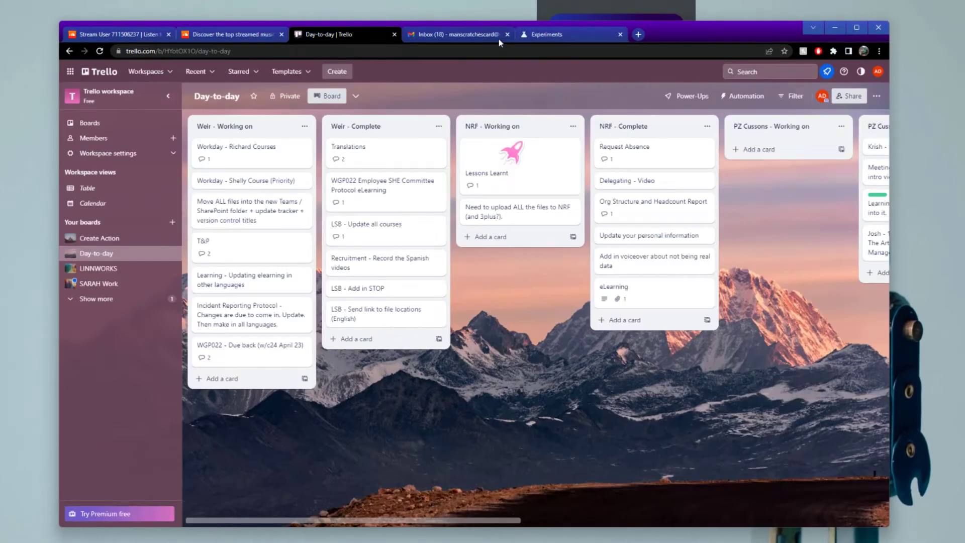
click(567, 34)
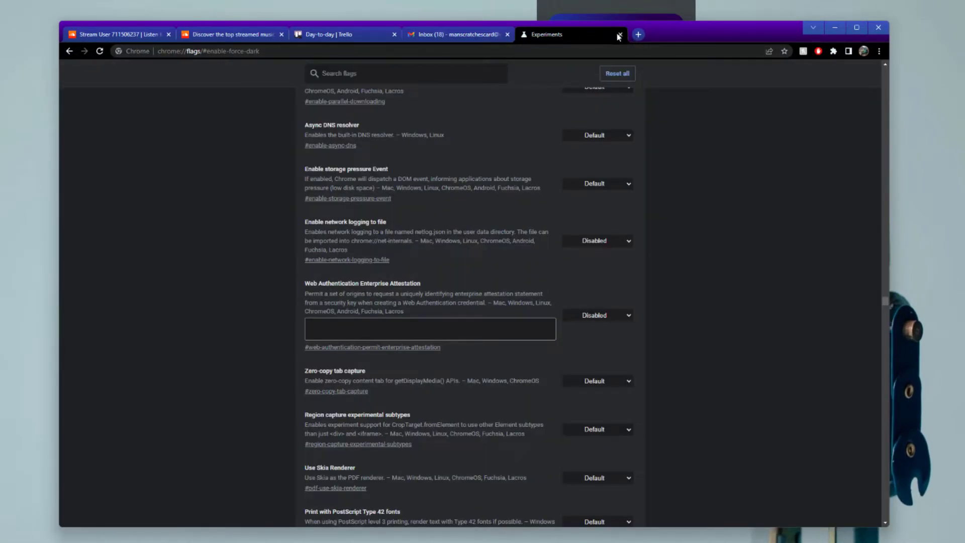
click(619, 34)
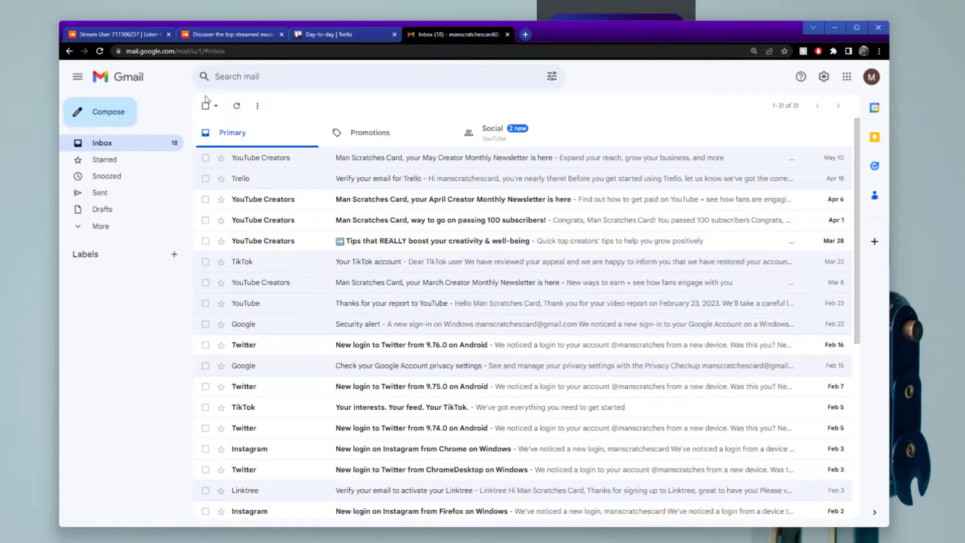
click(231, 34)
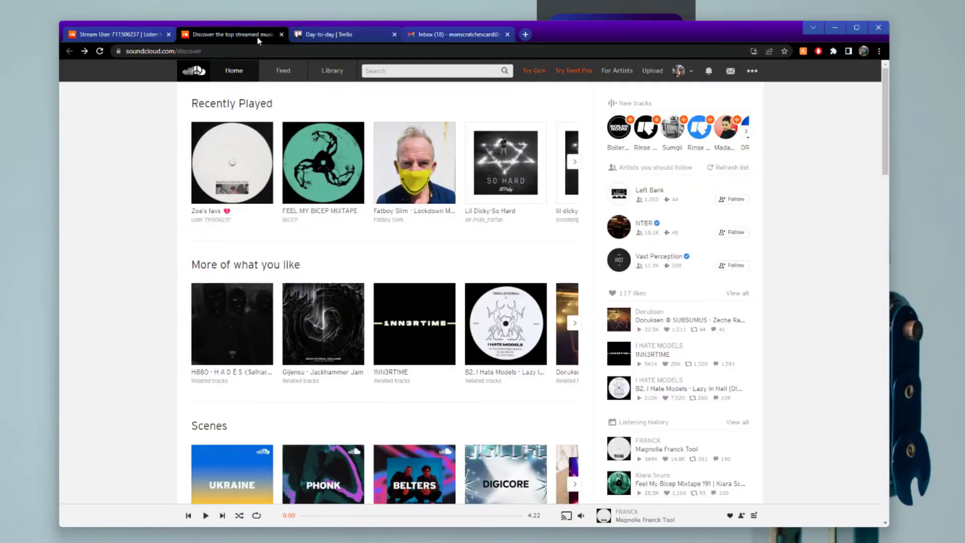
mouse_move(257, 478)
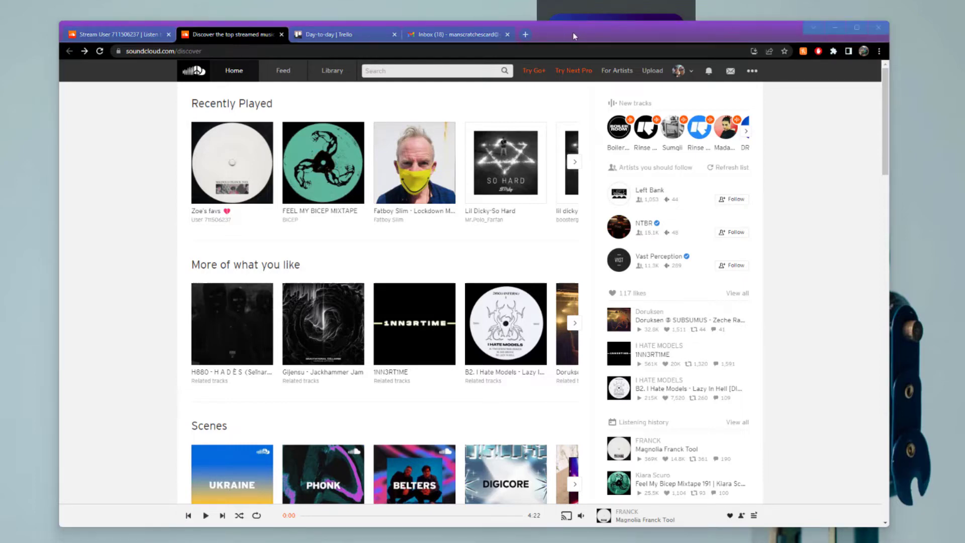
mouse_move(526, 34)
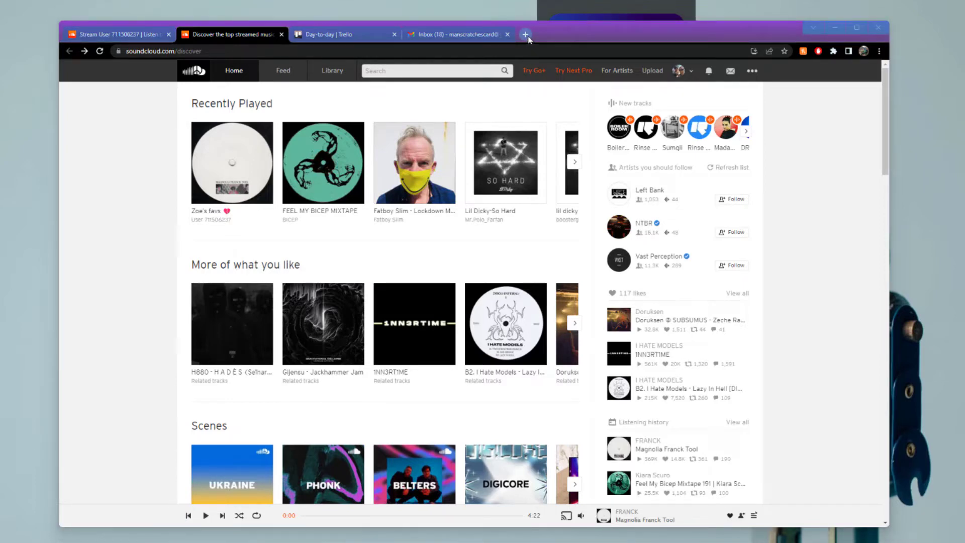
click(525, 34)
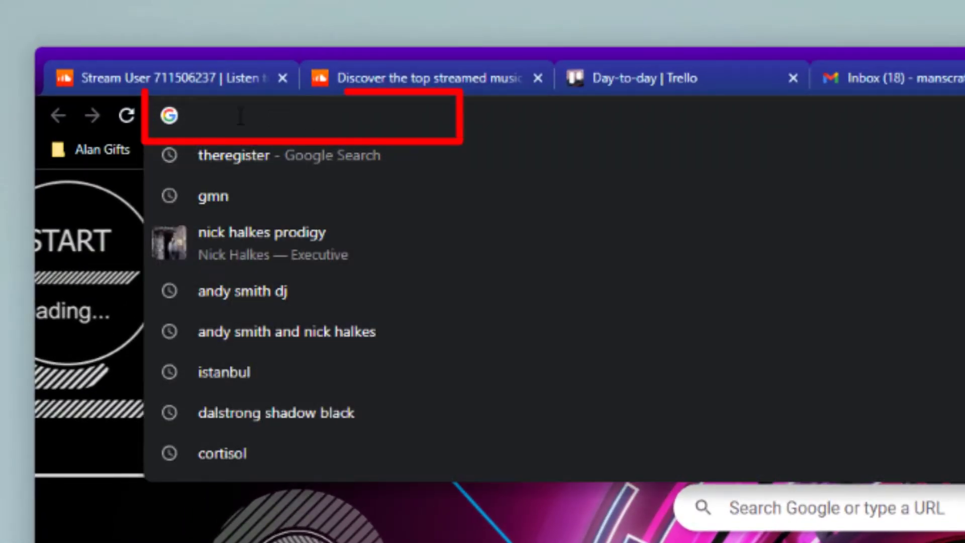
Step: Go to chrome://flags/#enable-force-dark through the address bar
text(chrome://flags/#enable-force-dark)
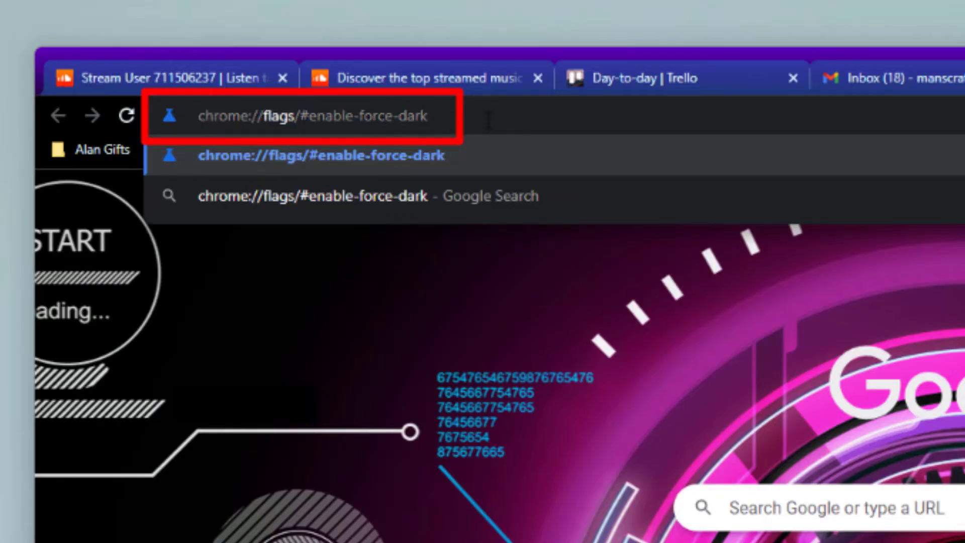
key(Enter)
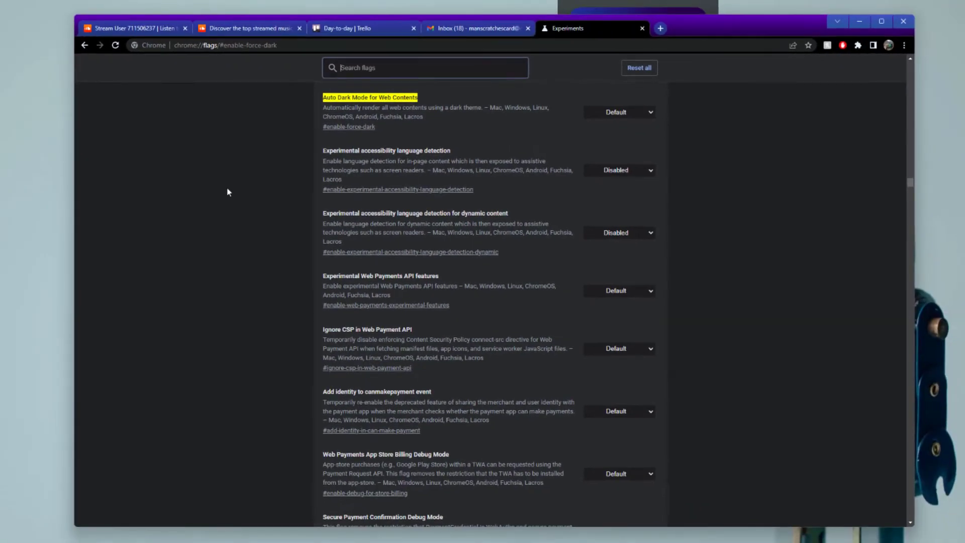
mouse_move(233, 217)
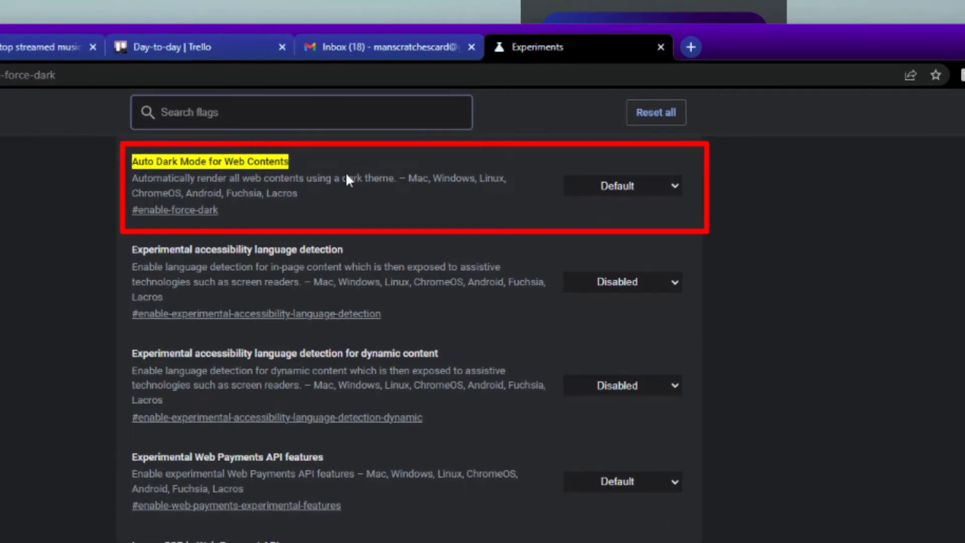
mouse_move(634, 211)
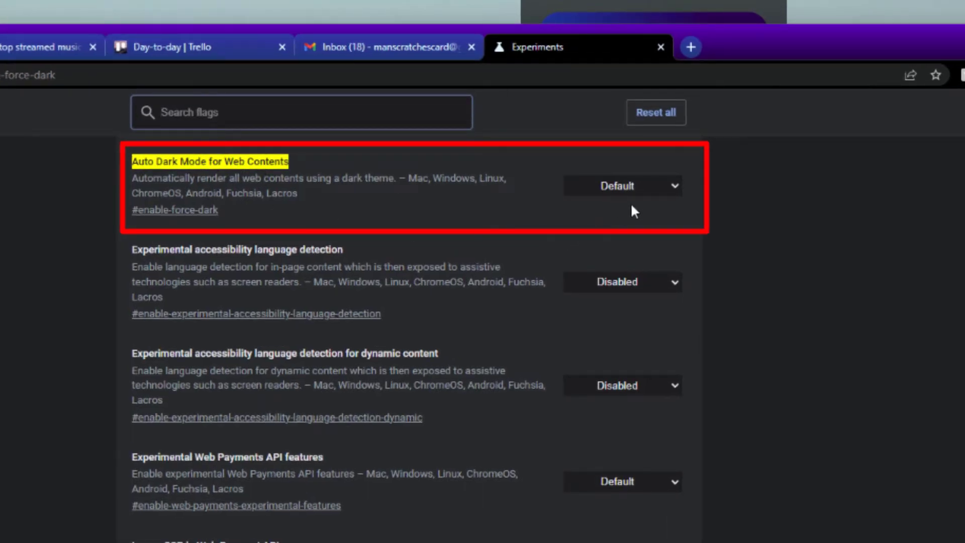
Step: Set Auto Dark Mode for Web Contents to Enabled, relaunch Chrome, and view Gmail
click(622, 185)
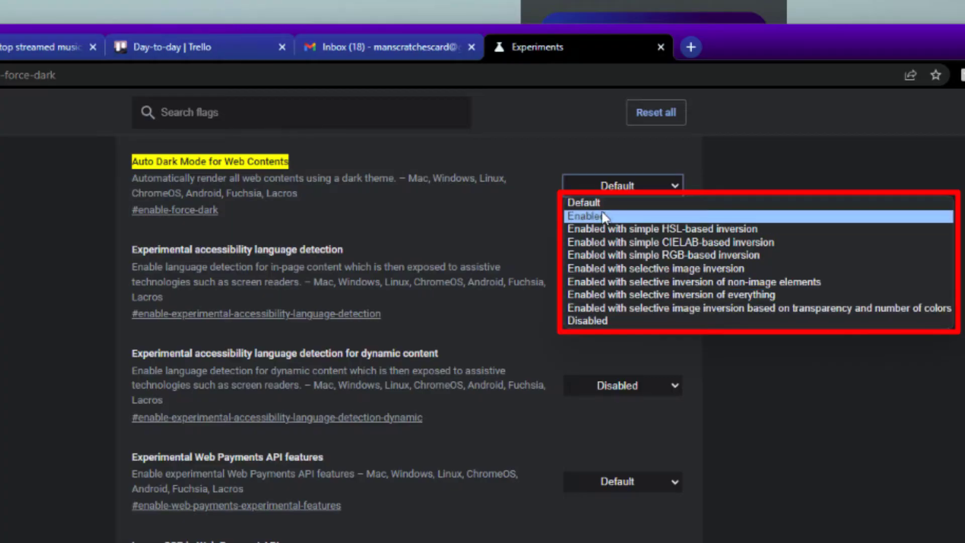
click(590, 215)
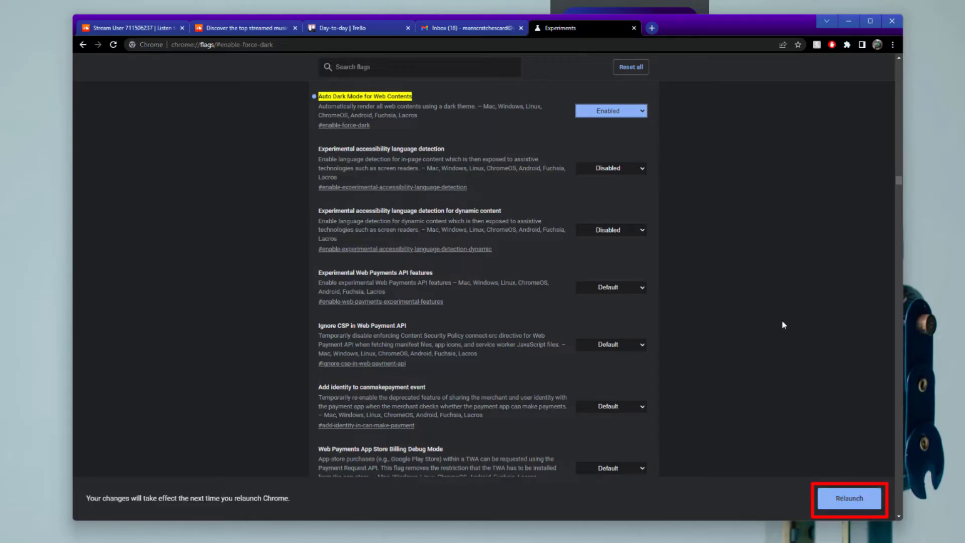
click(850, 498)
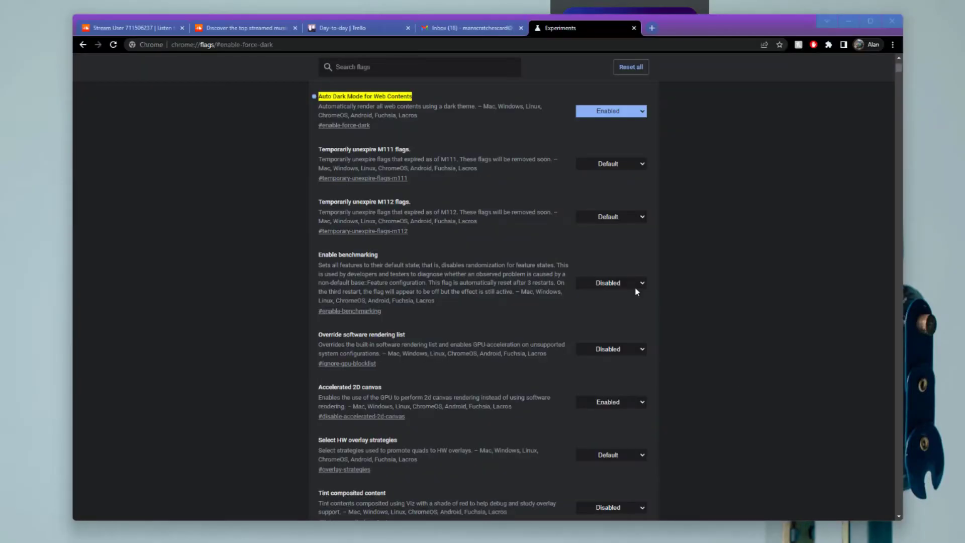
click(470, 27)
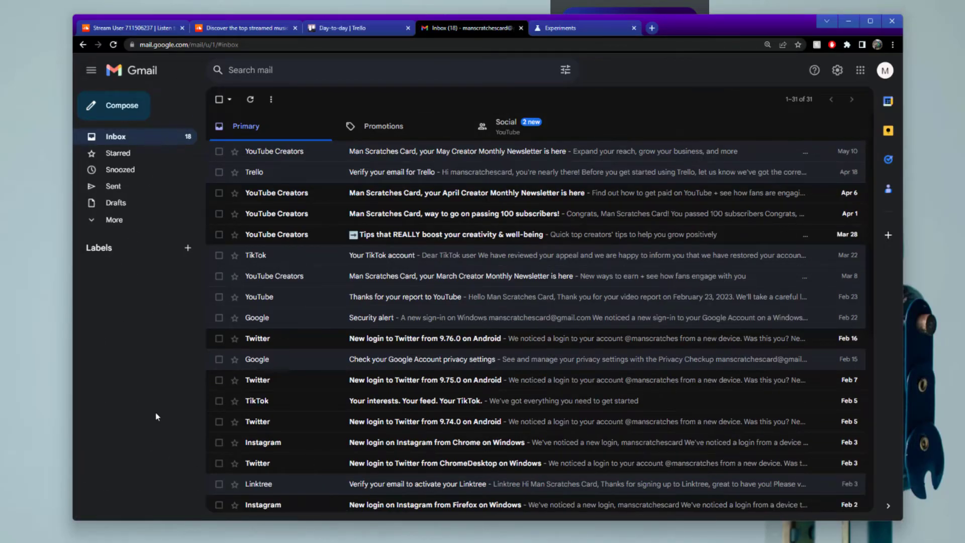
Step: Compare Trello, SoundCloud and Gmail in dark mode, then return to the flags page
click(351, 28)
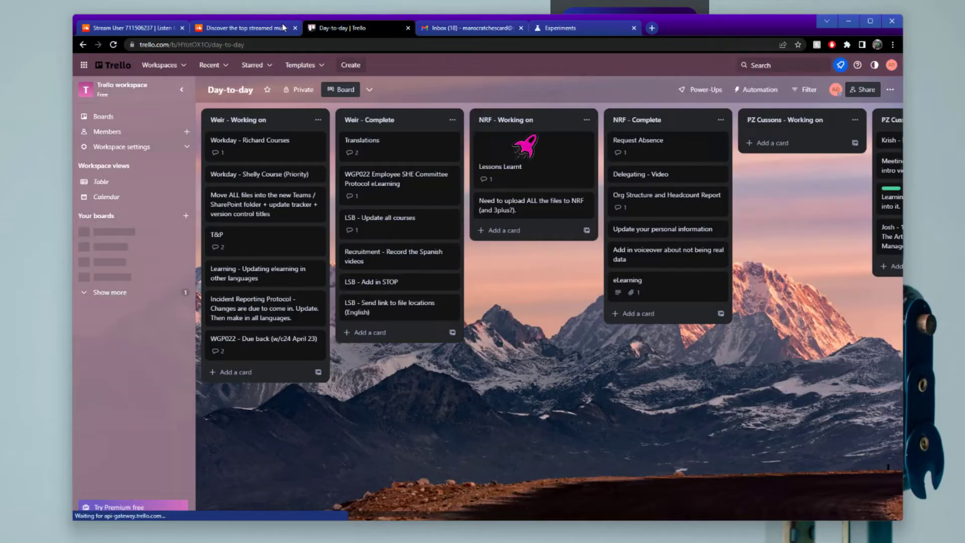
click(245, 28)
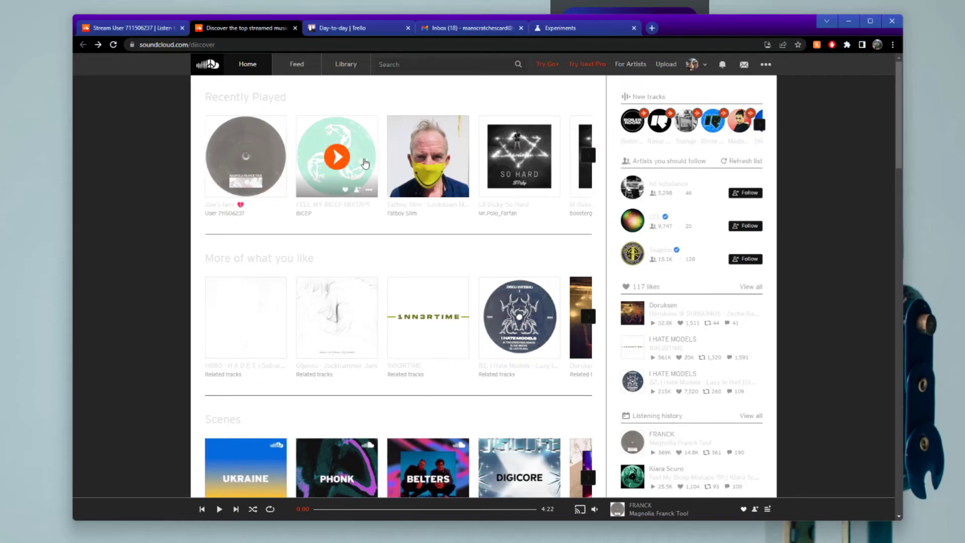
mouse_move(213, 308)
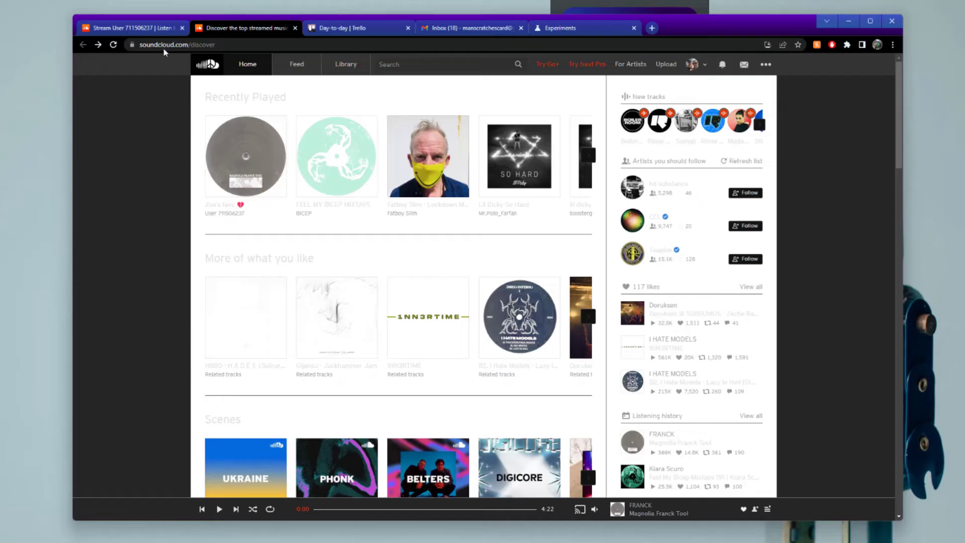
click(470, 28)
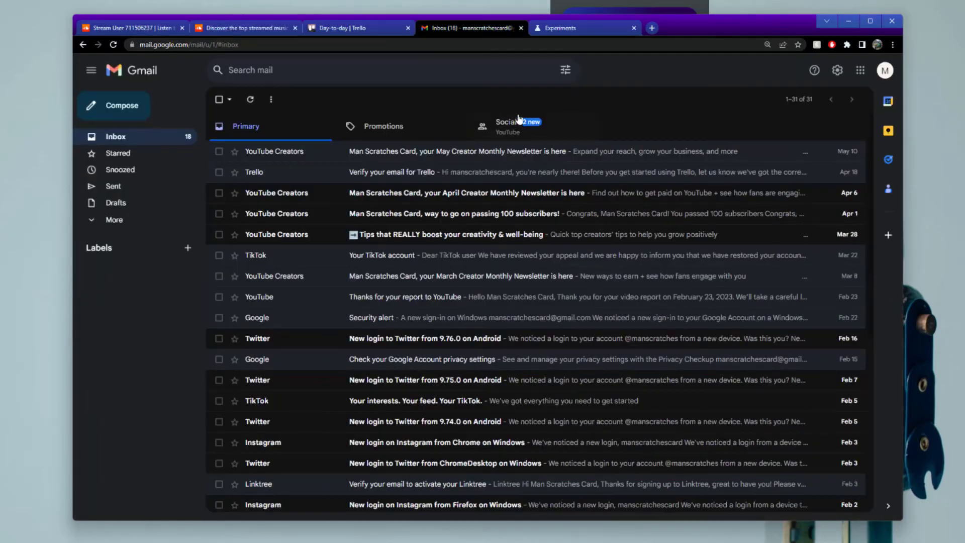
click(583, 28)
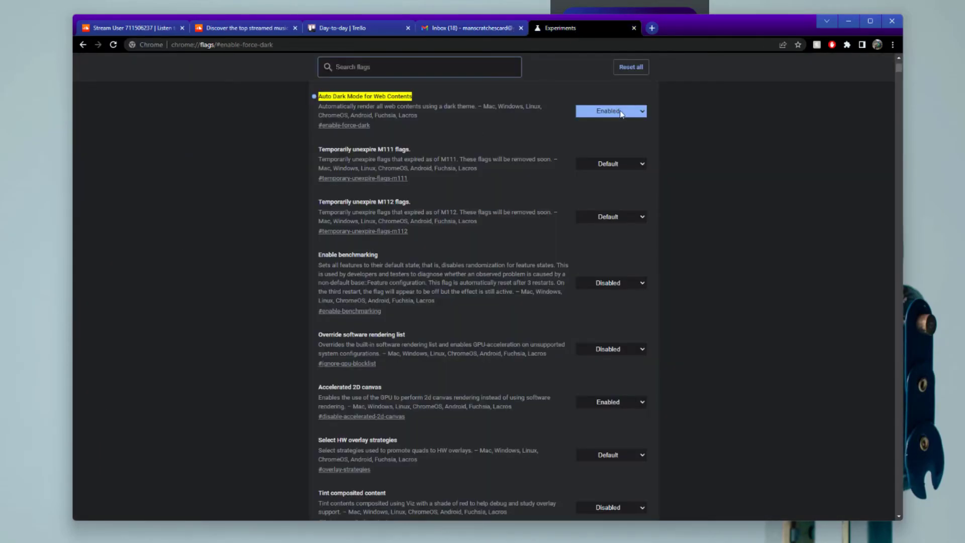
Step: Switch Auto Dark Mode to 'Enabled with simple RGB-based inversion' and view Gmail's result
click(611, 111)
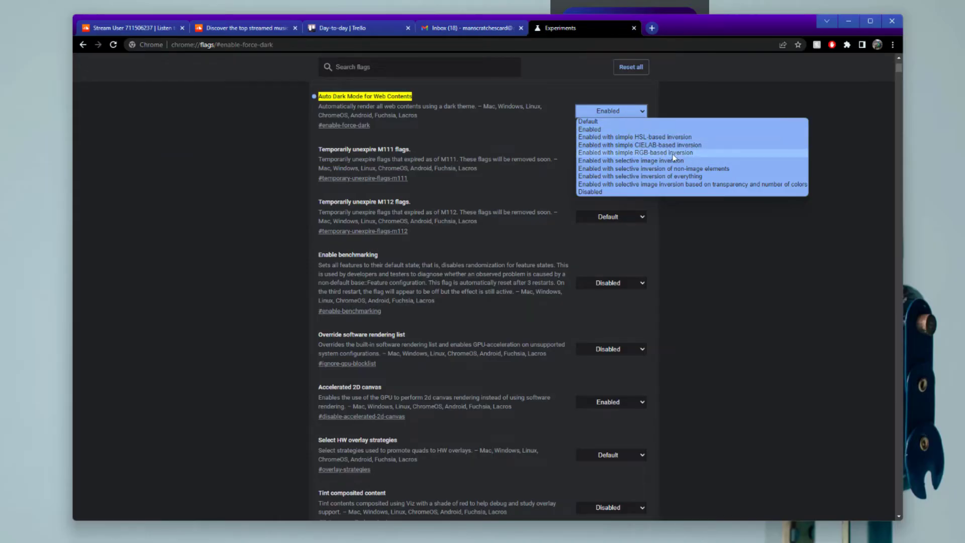
mouse_move(681, 158)
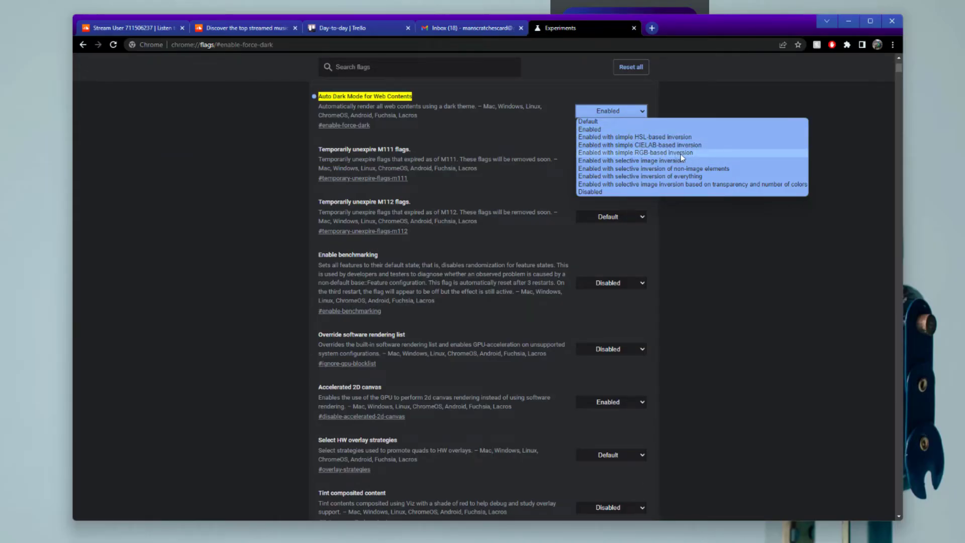
click(635, 153)
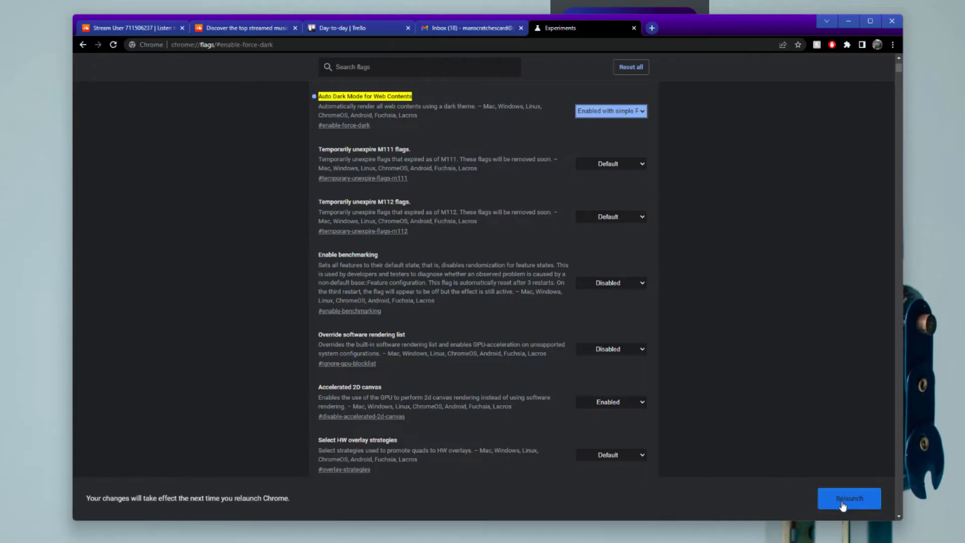
mouse_move(744, 422)
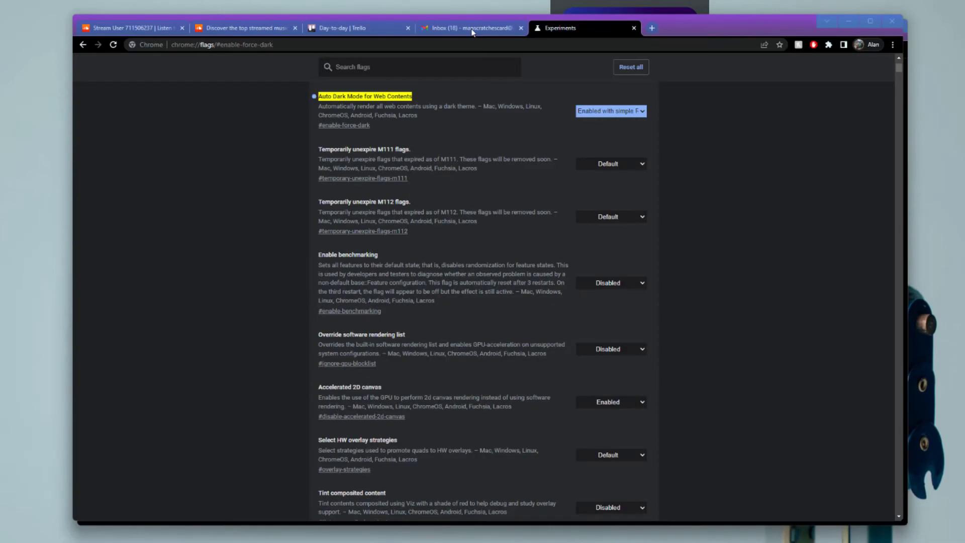
click(470, 28)
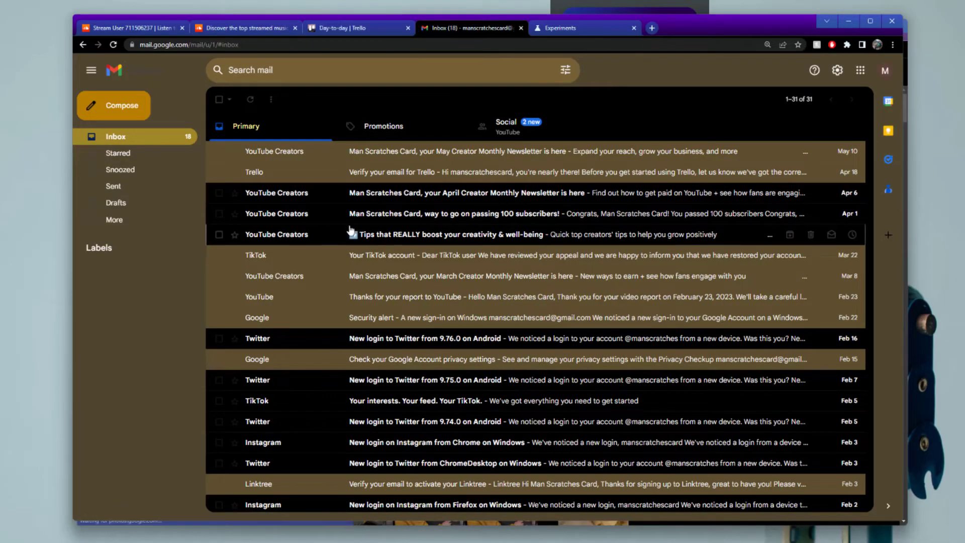
Step: Check SoundCloud's inverted colours, then go back to the Experiments flags page
click(245, 28)
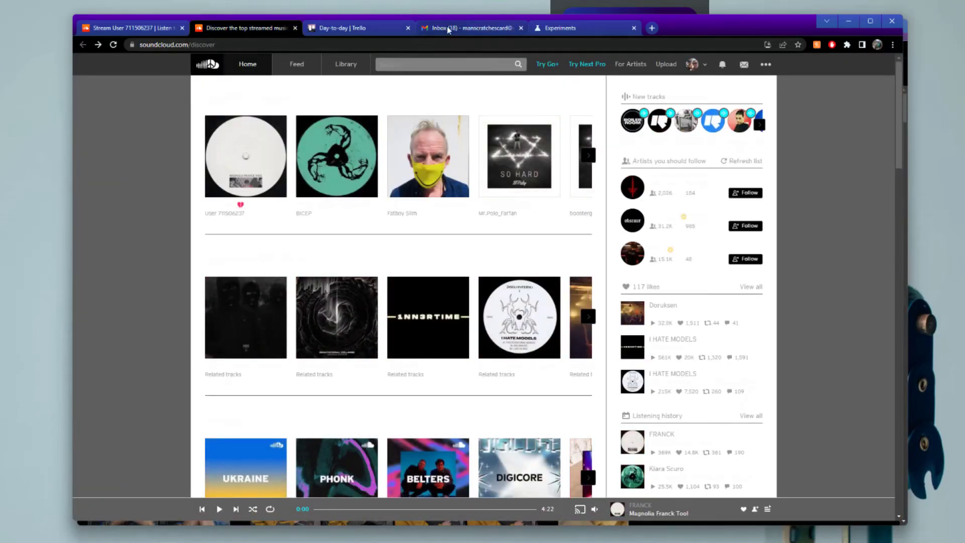
click(560, 28)
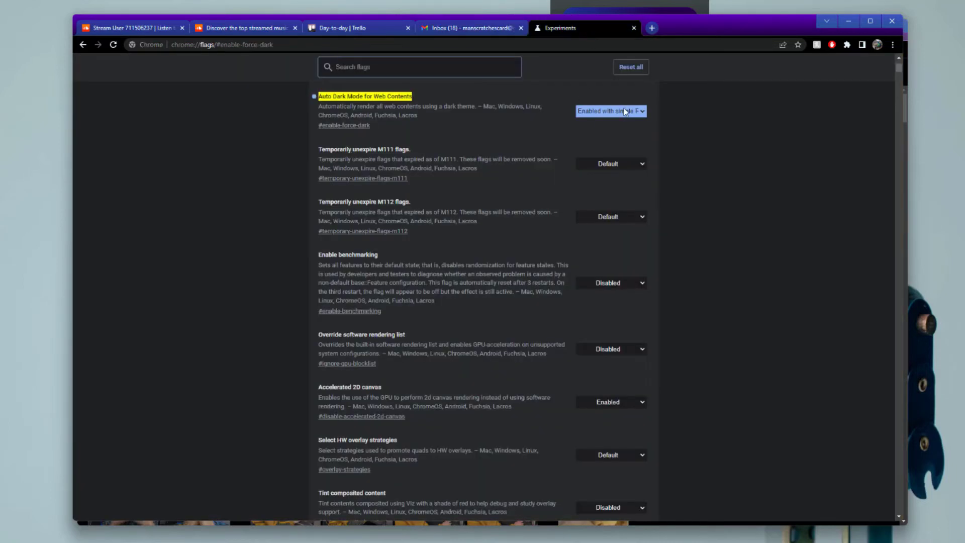
Step: Open the Auto Dark Mode options list on the Experiments page
click(611, 111)
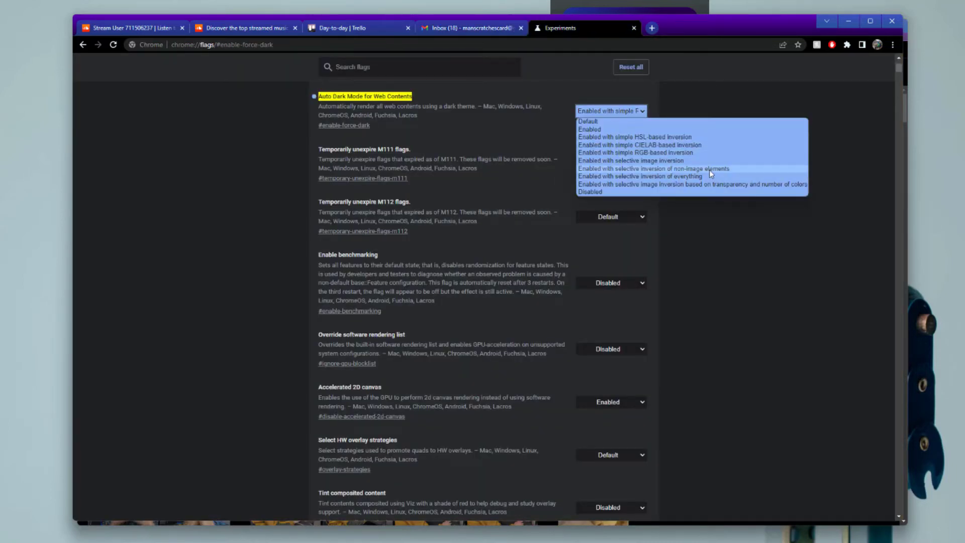
mouse_move(670, 145)
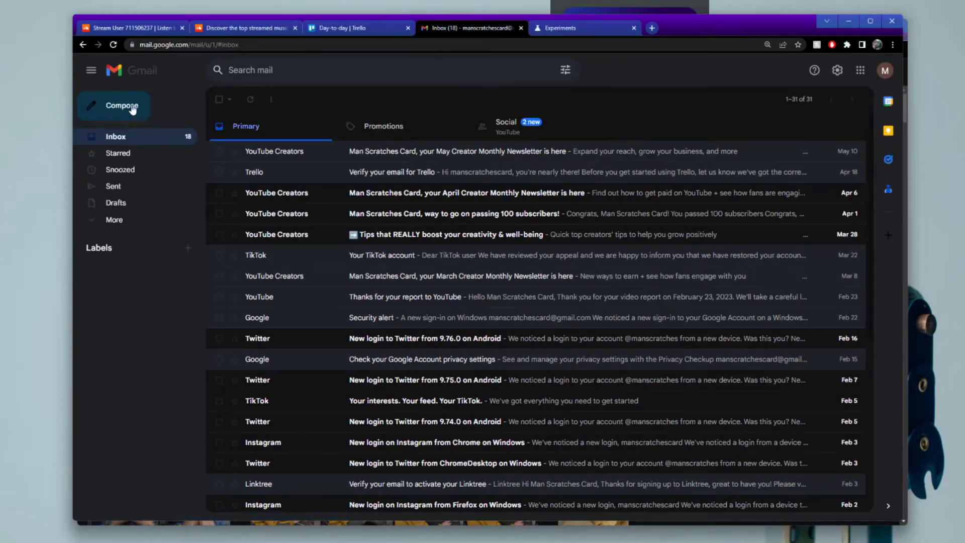
mouse_move(134, 123)
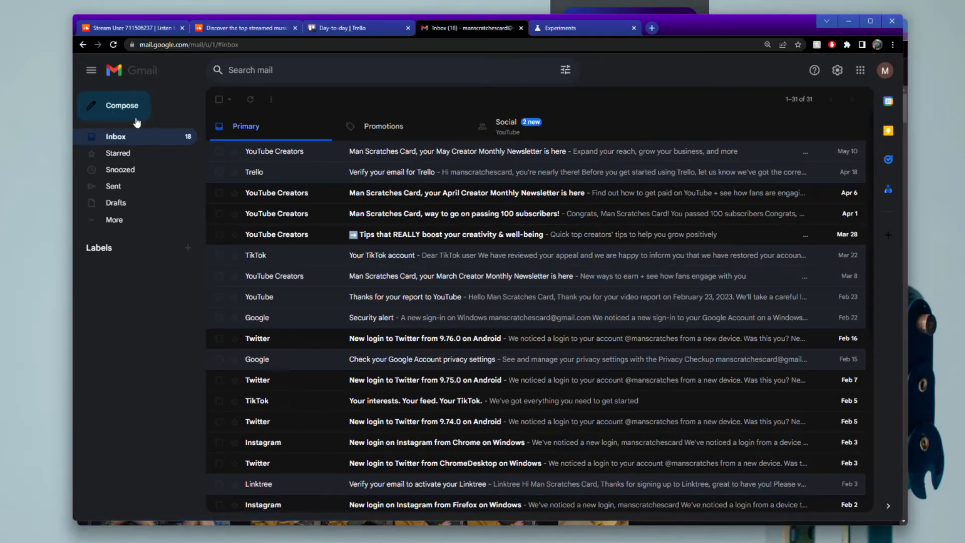
mouse_move(117, 430)
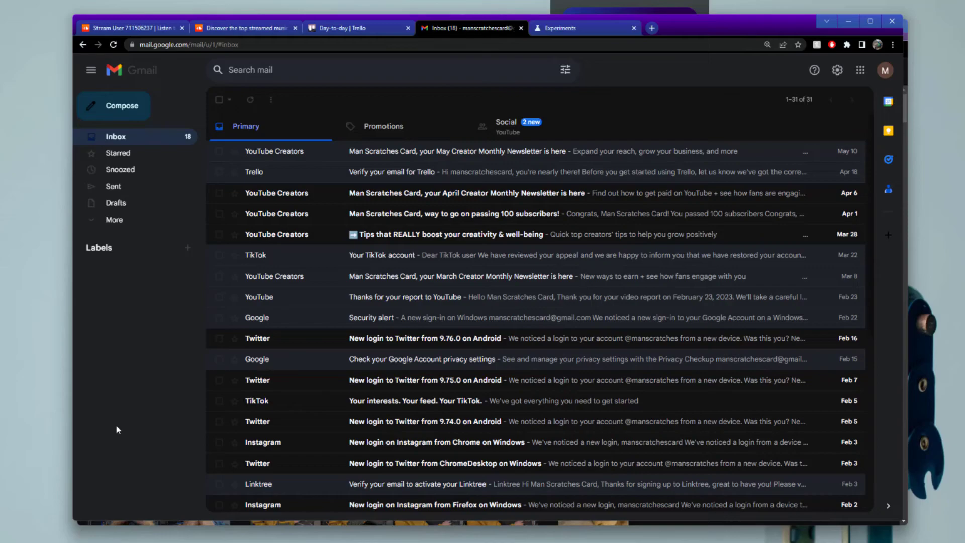
mouse_move(127, 416)
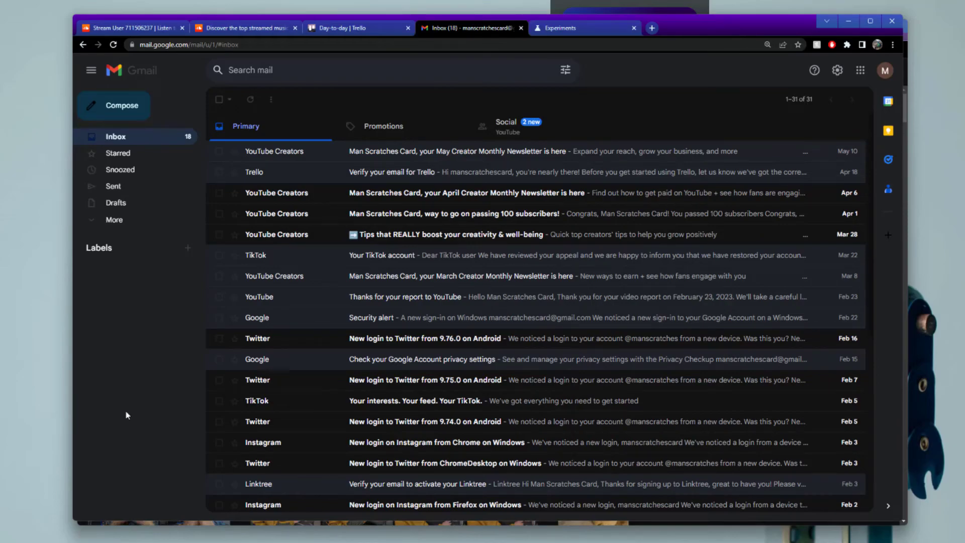
mouse_move(103, 322)
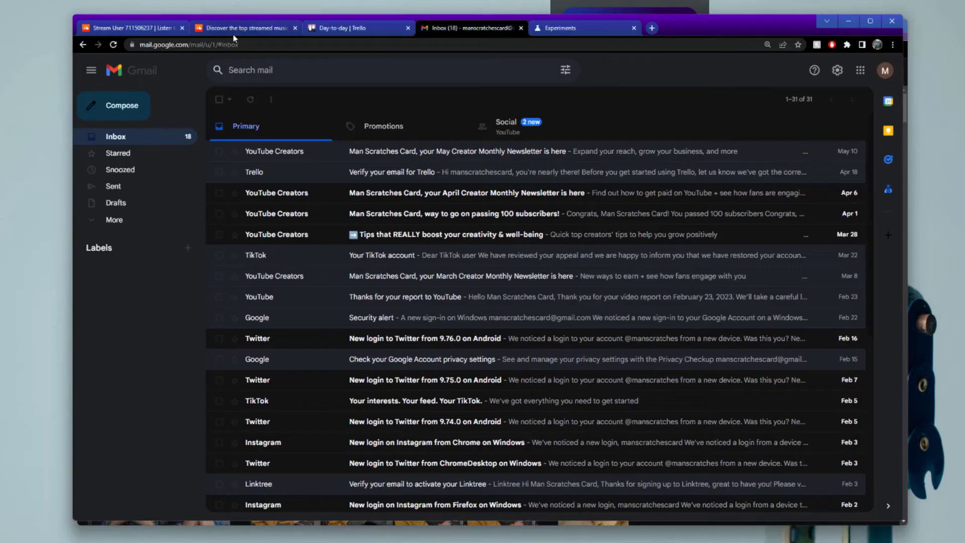
click(247, 28)
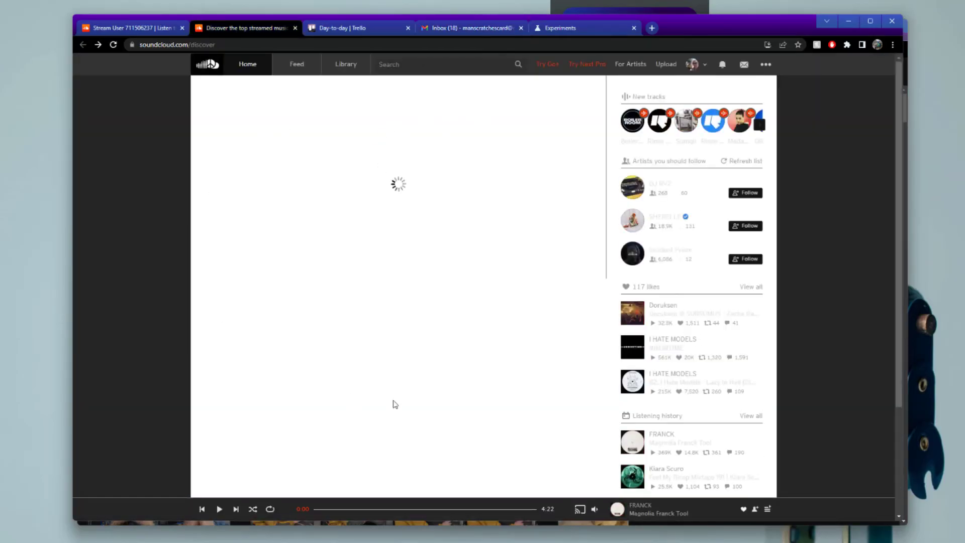
click(468, 28)
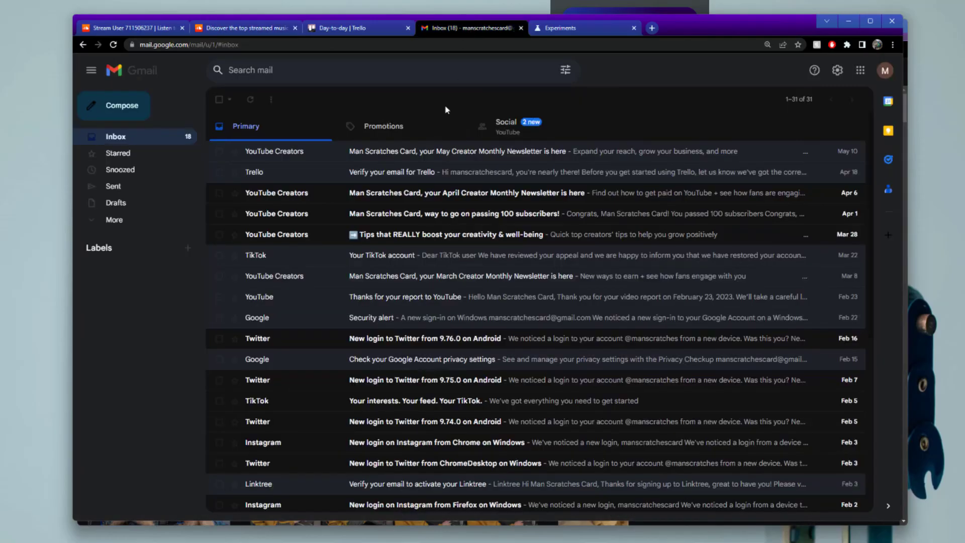
mouse_move(446, 140)
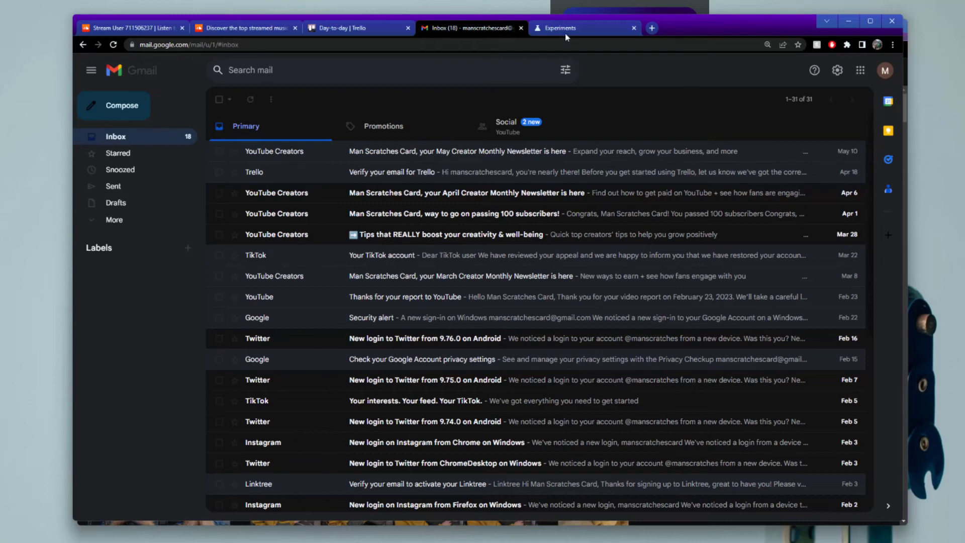
Step: Set Auto Dark Mode for Web Contents back to Default on the flags page and relaunch
click(568, 28)
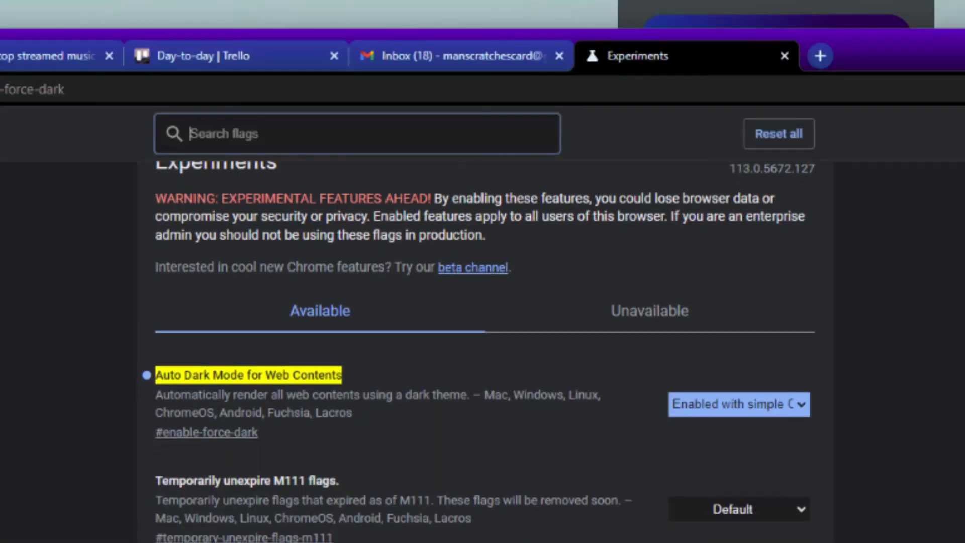
click(608, 173)
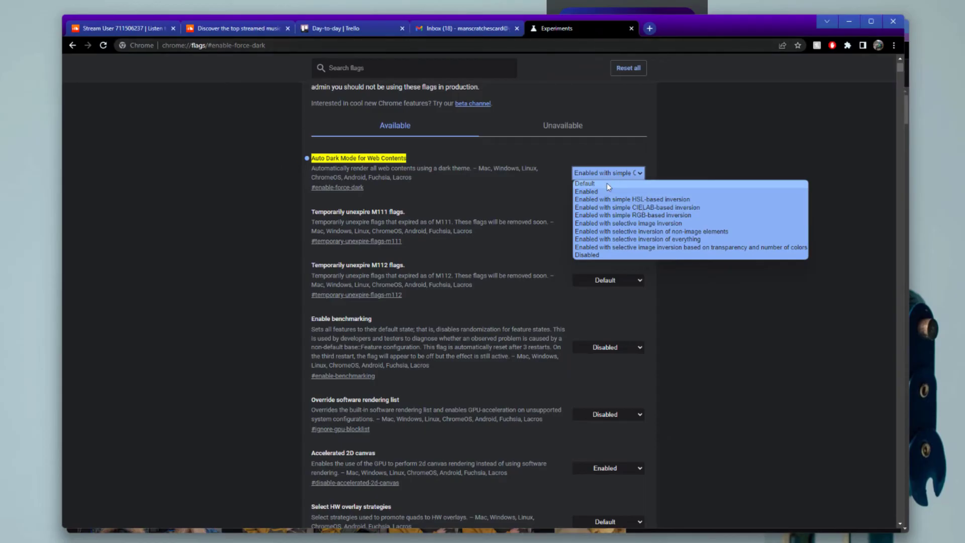
click(585, 183)
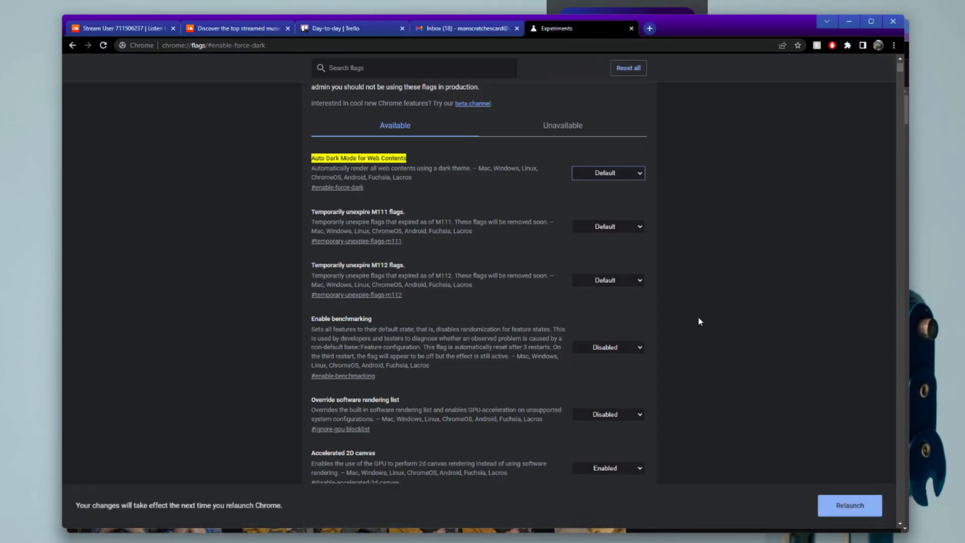
click(465, 28)
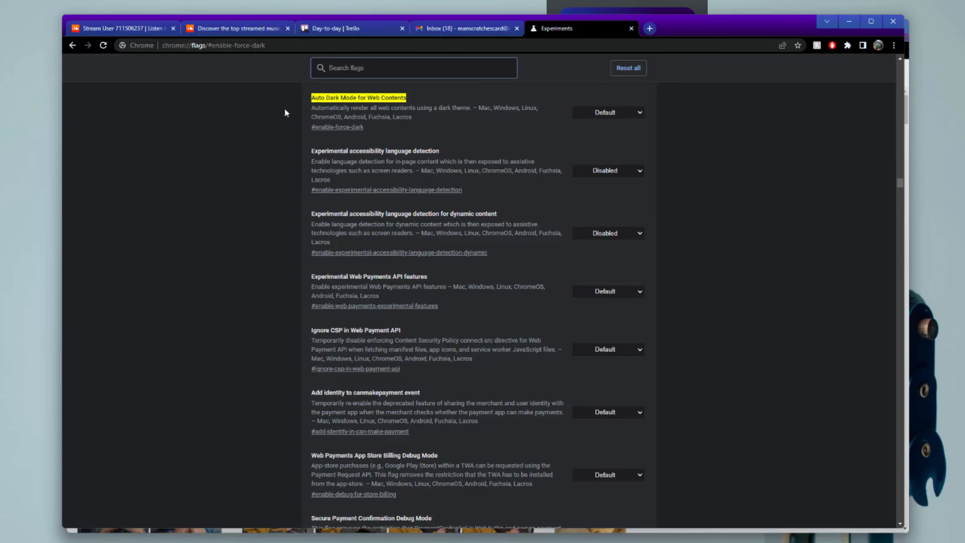
mouse_move(208, 220)
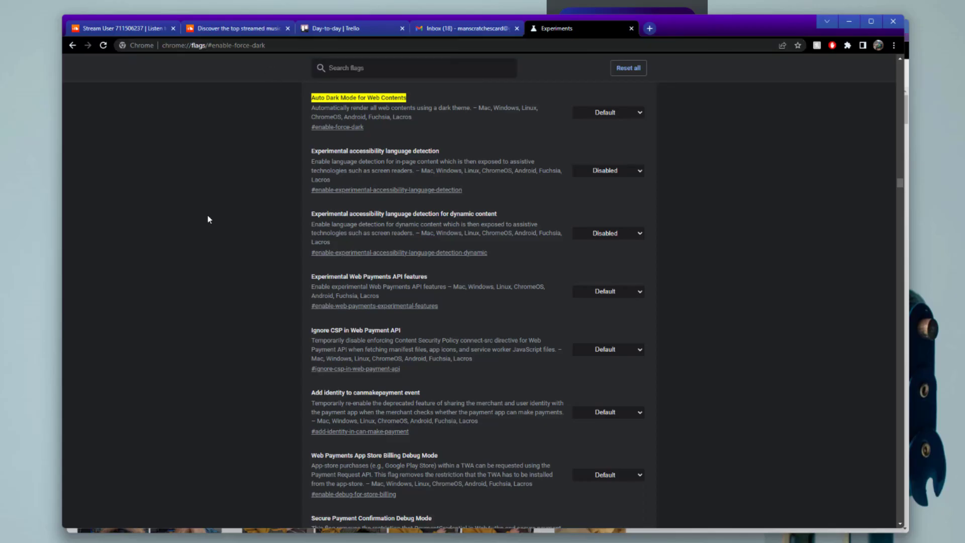